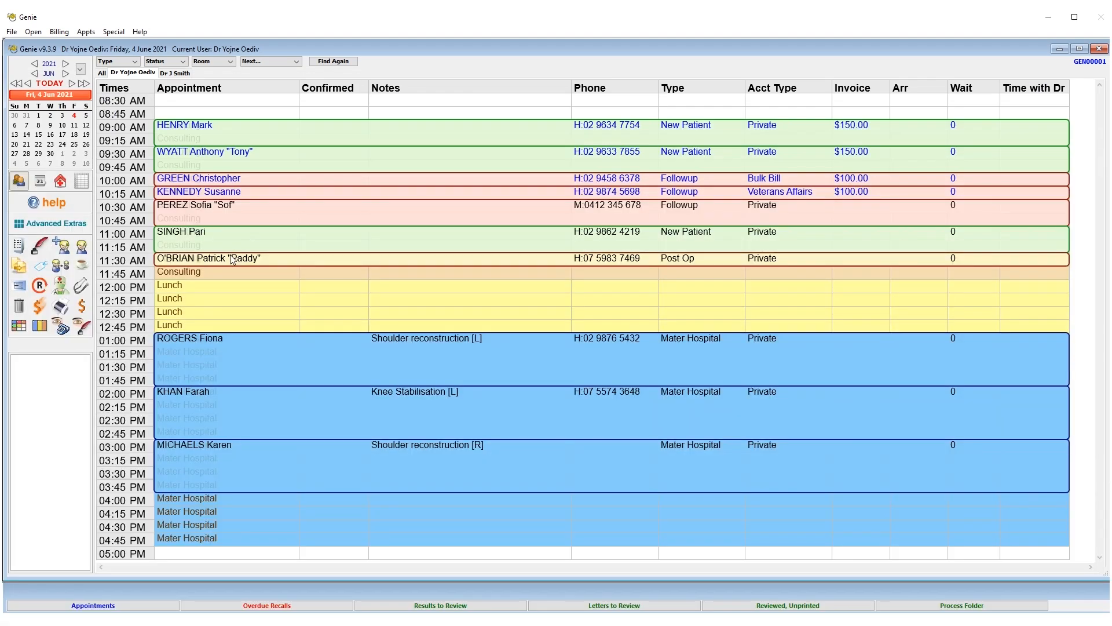
click(220, 211)
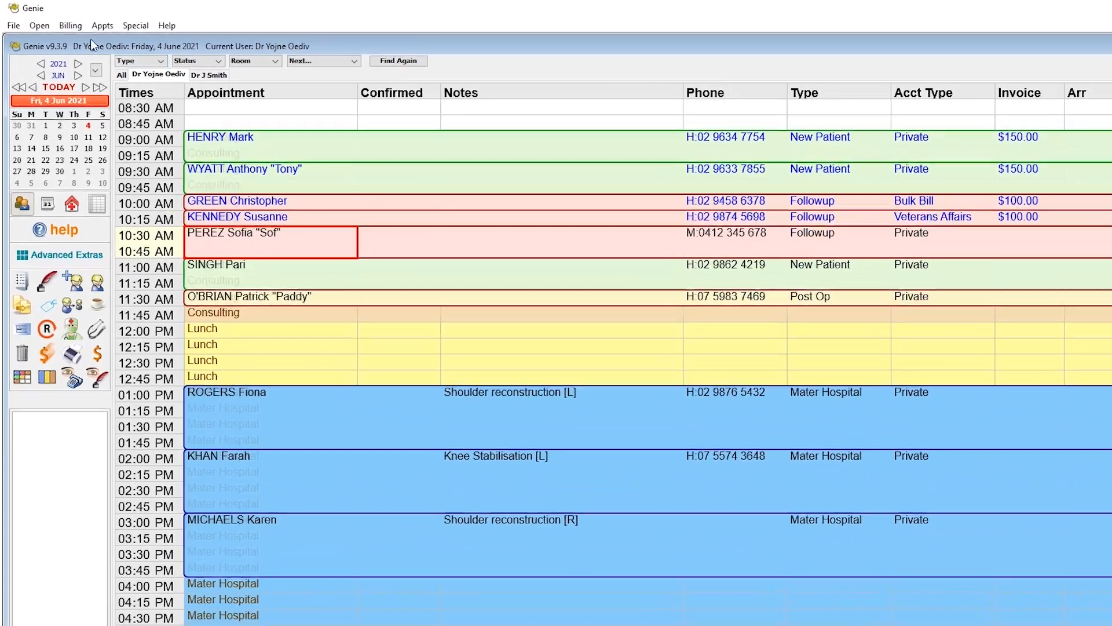
click(72, 25)
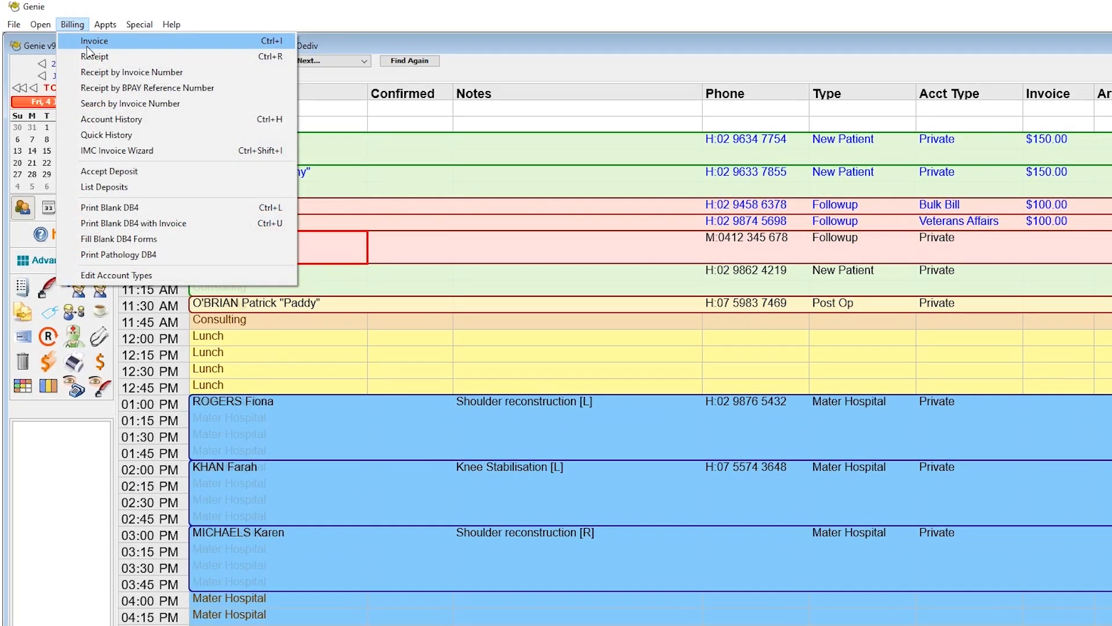
click(94, 41)
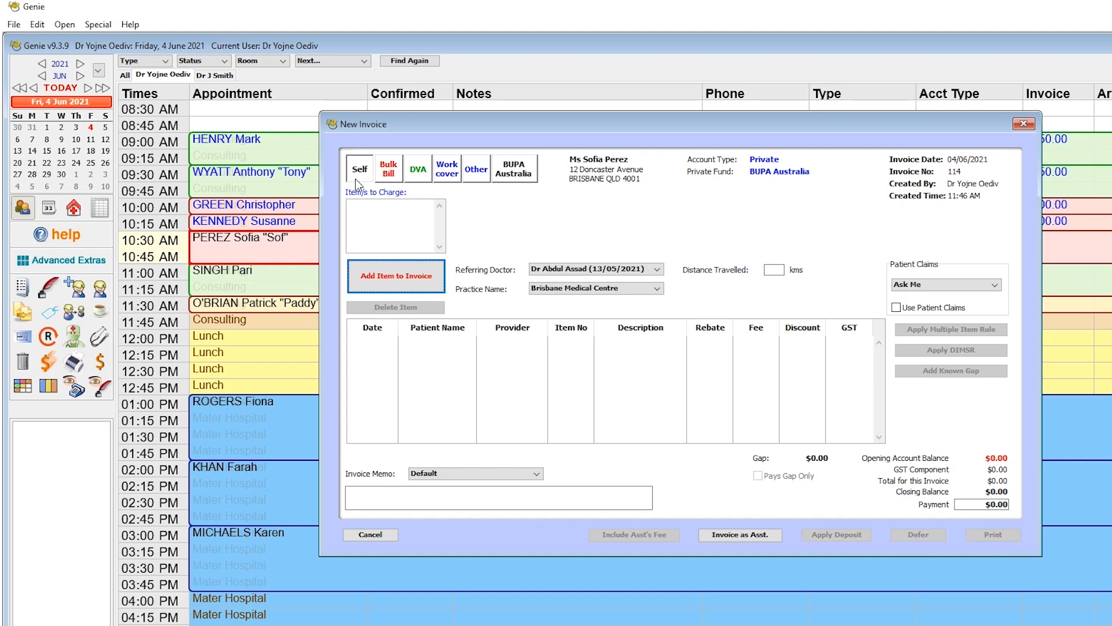
click(370, 535)
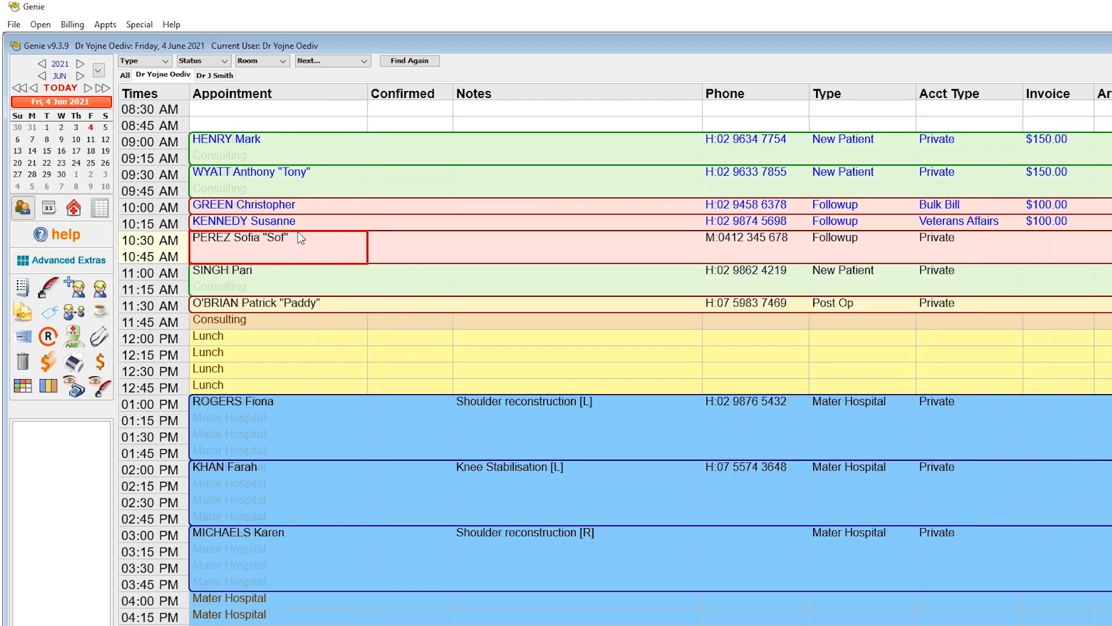
mouse_move(146, 294)
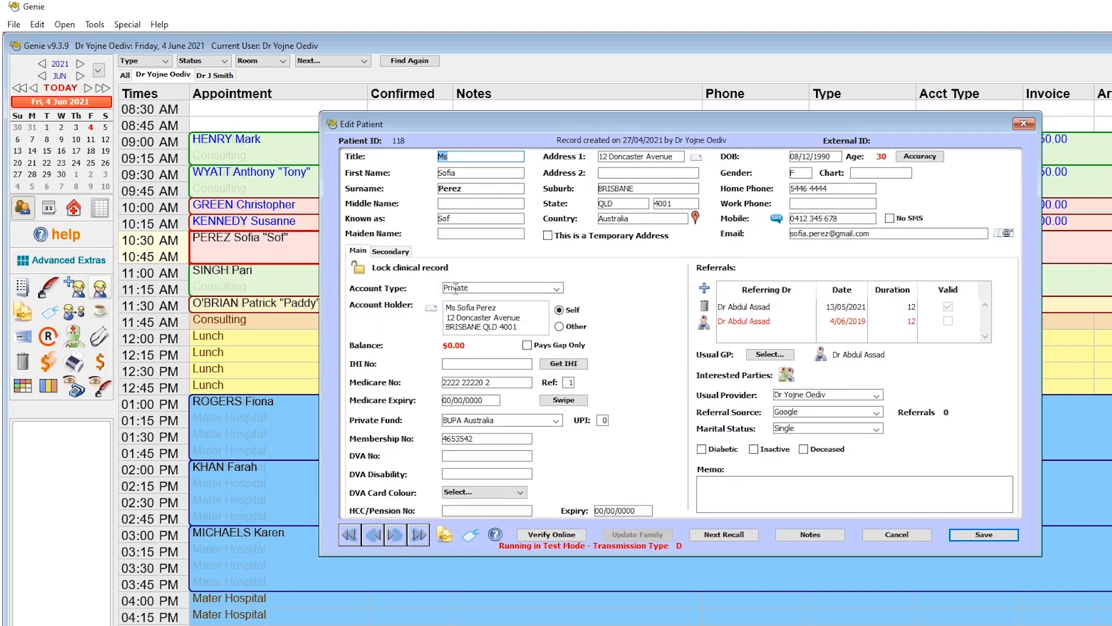
click(558, 289)
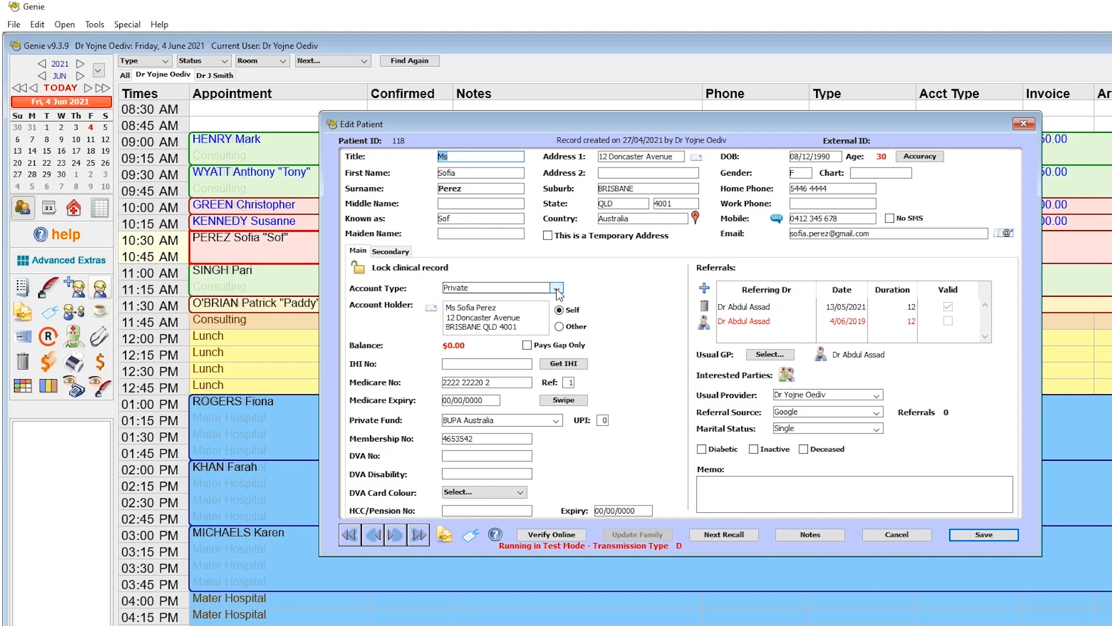
click(557, 289)
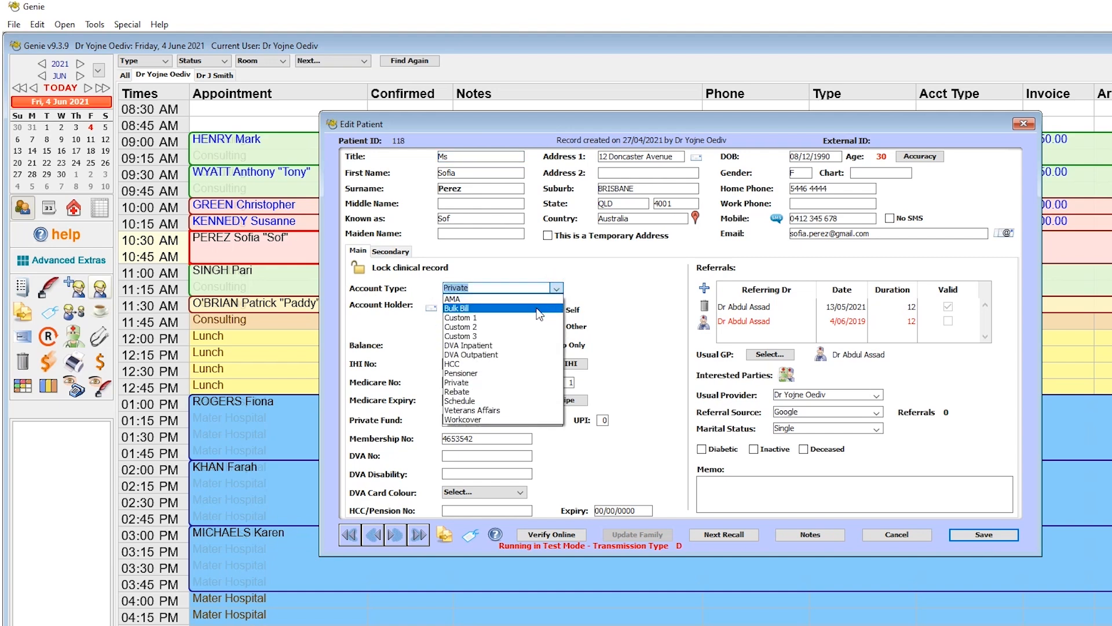
mouse_move(531, 372)
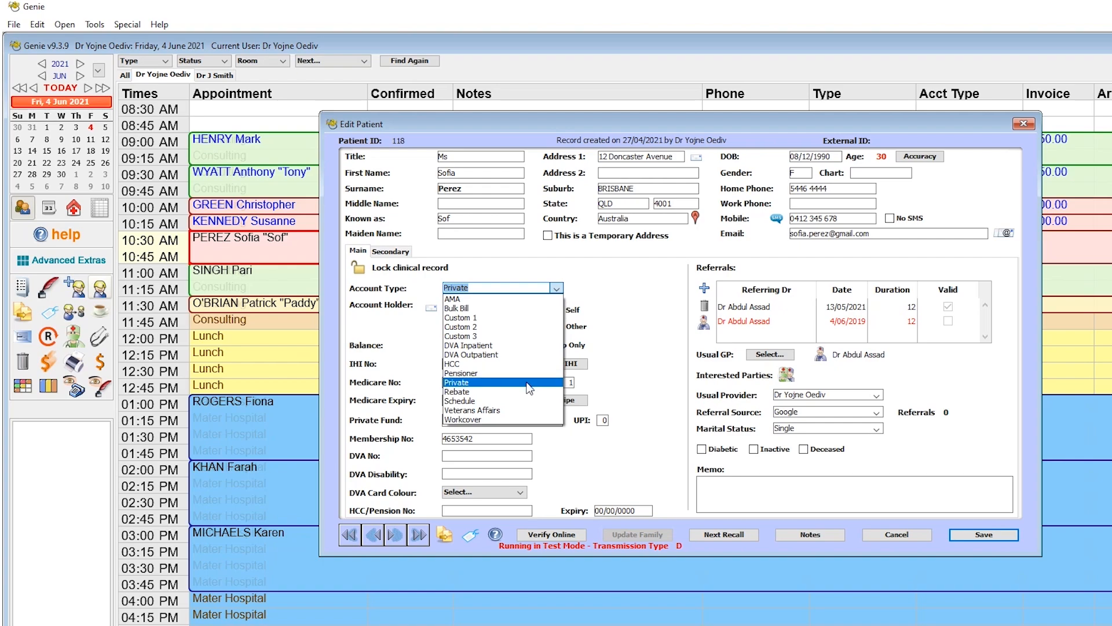
click(457, 382)
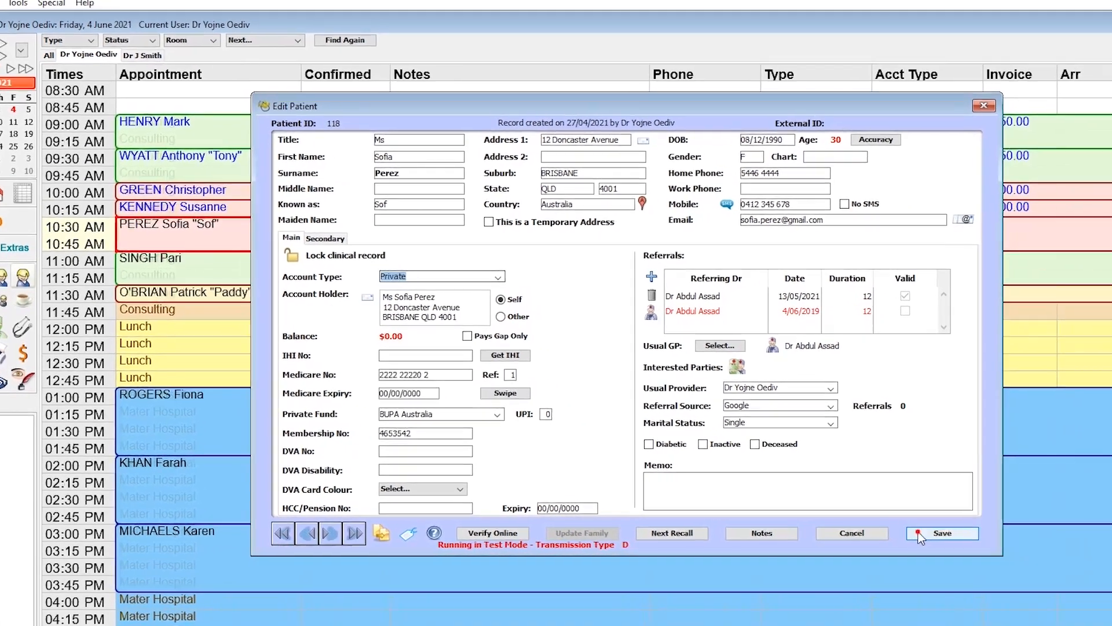
click(941, 533)
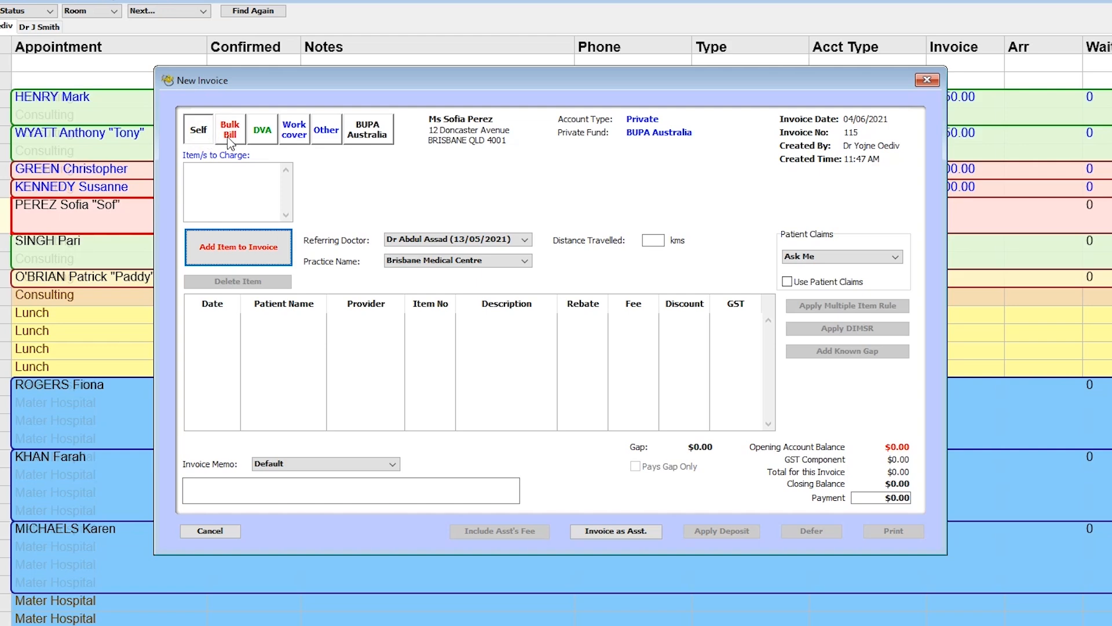
Bill the invoice to Medicare, then DVA, then WorkCover with the Knee Strain claim to insurer EML
click(229, 128)
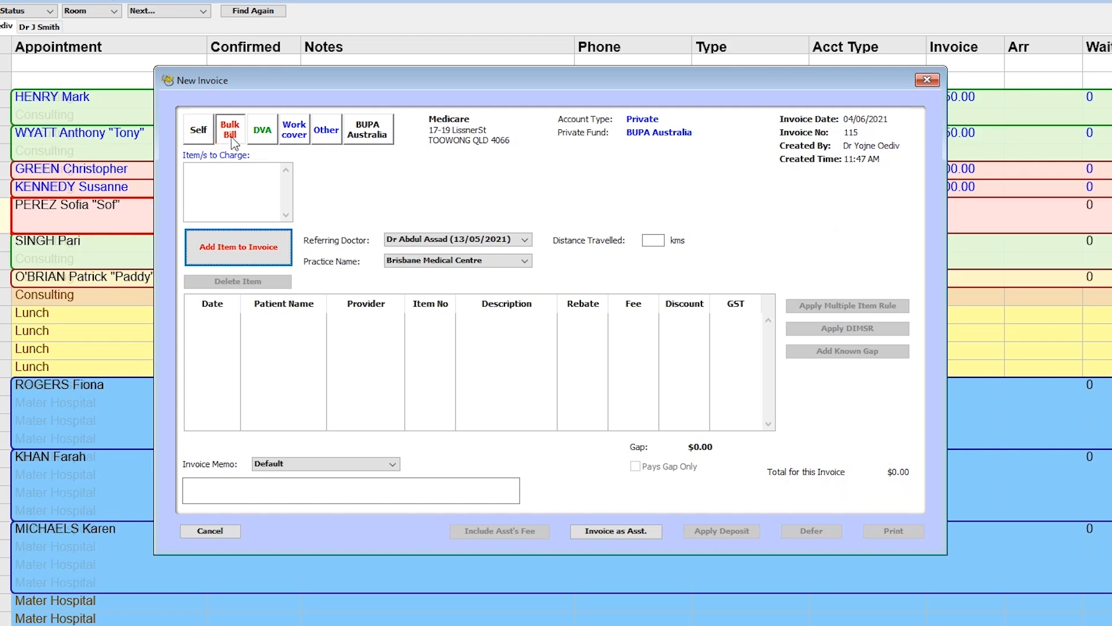
click(261, 129)
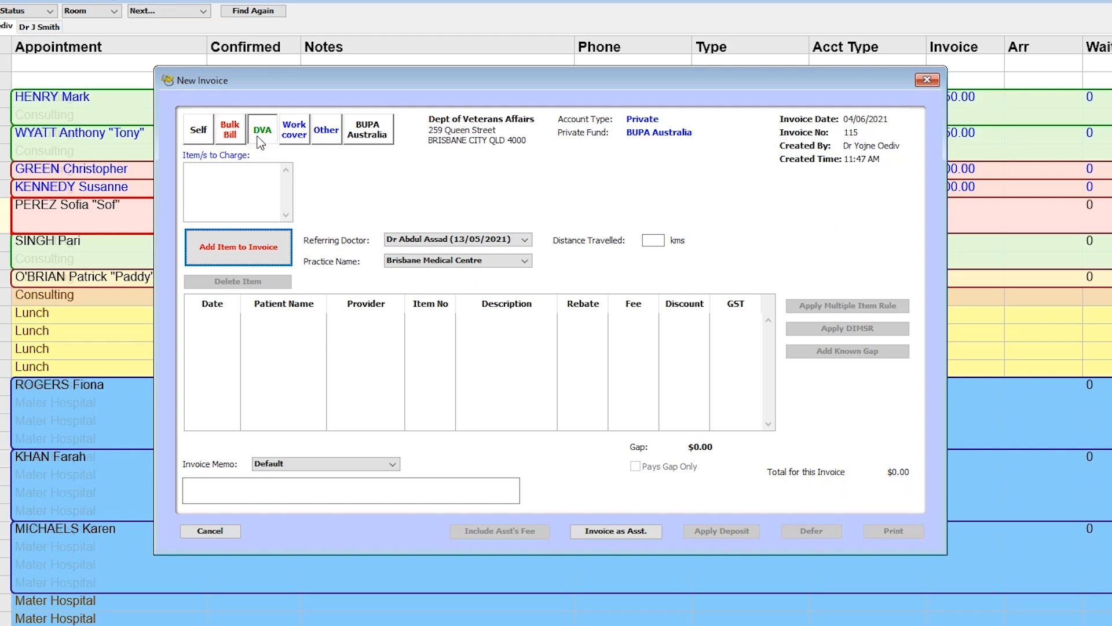
click(293, 129)
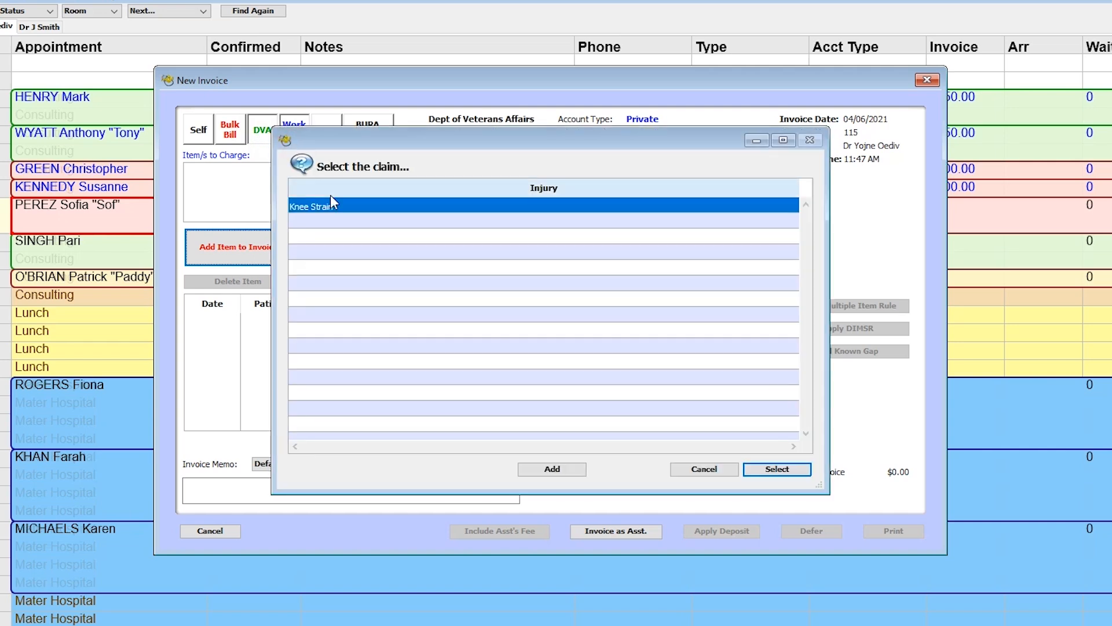
click(776, 469)
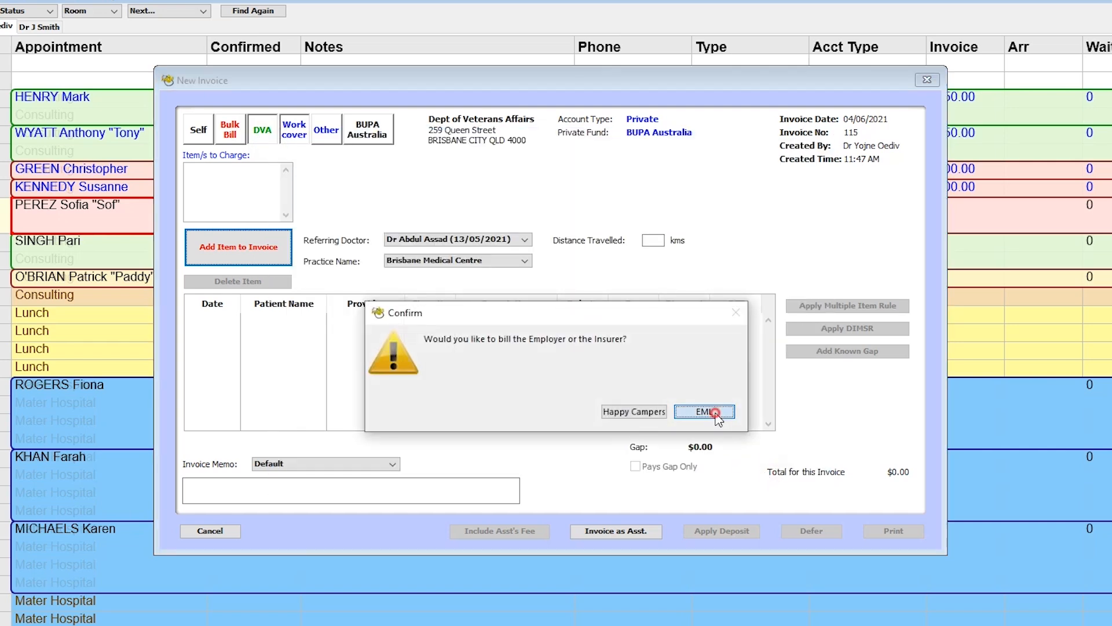
click(703, 411)
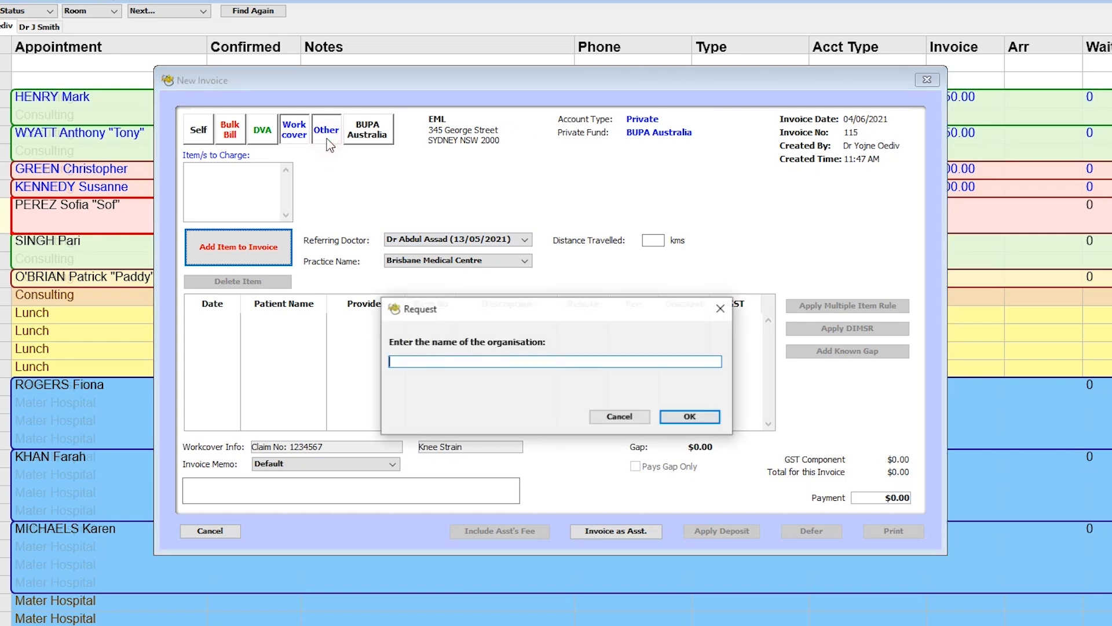
Bill the invoice to another organisation (Shiner Lawyers), then to BUPA Australia
click(687, 416)
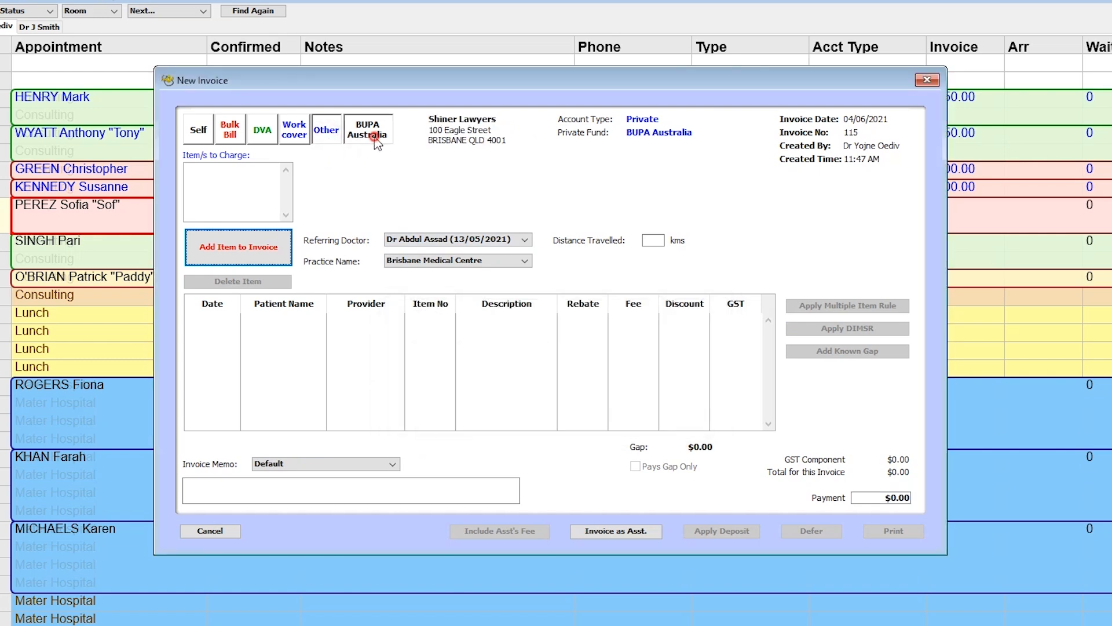
click(367, 128)
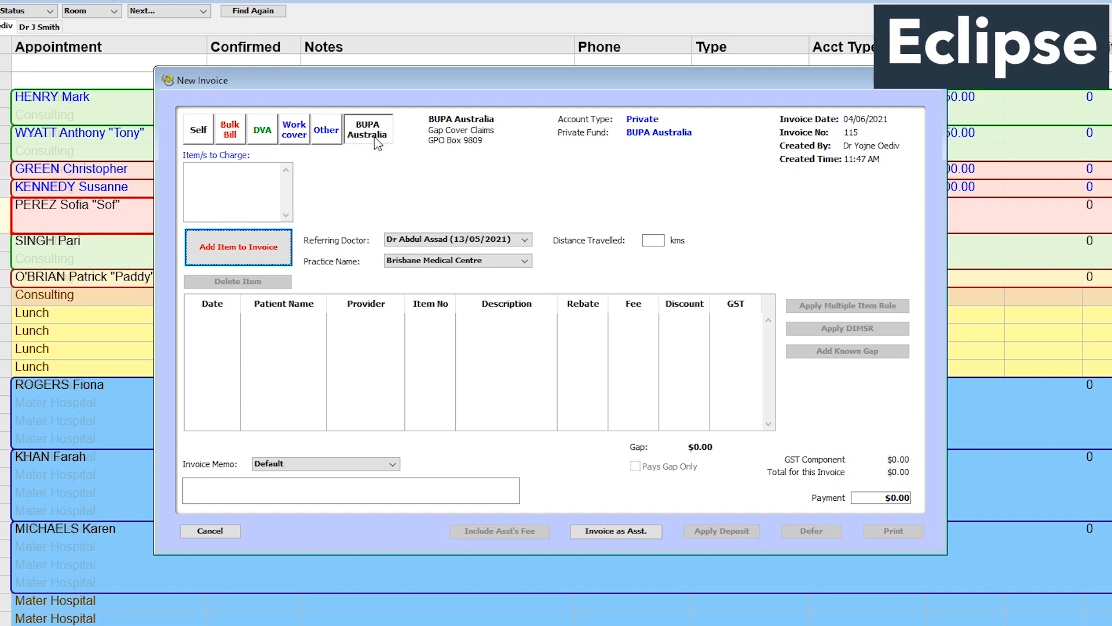
mouse_move(344, 166)
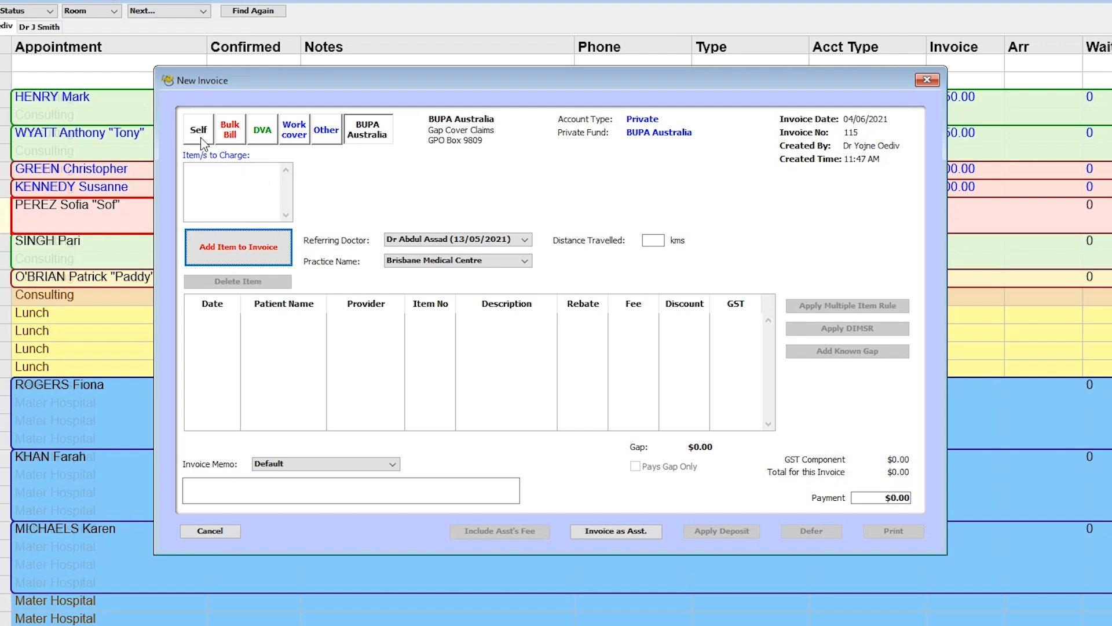
Bill the patient herself and add item 105 ($150 specialist attendance) to the invoice
click(198, 129)
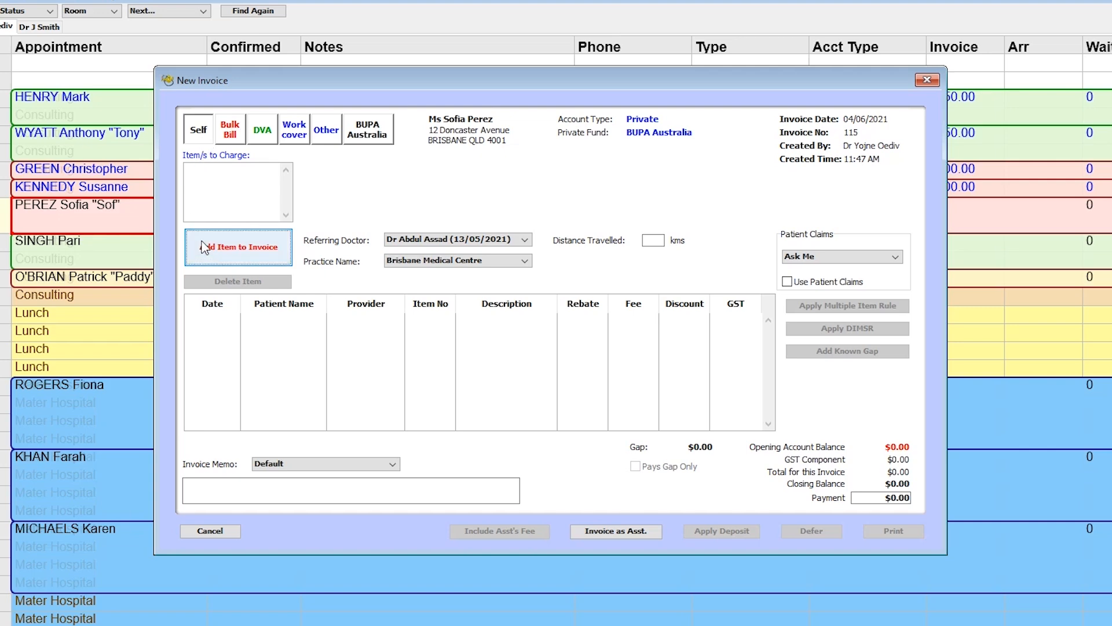
click(238, 246)
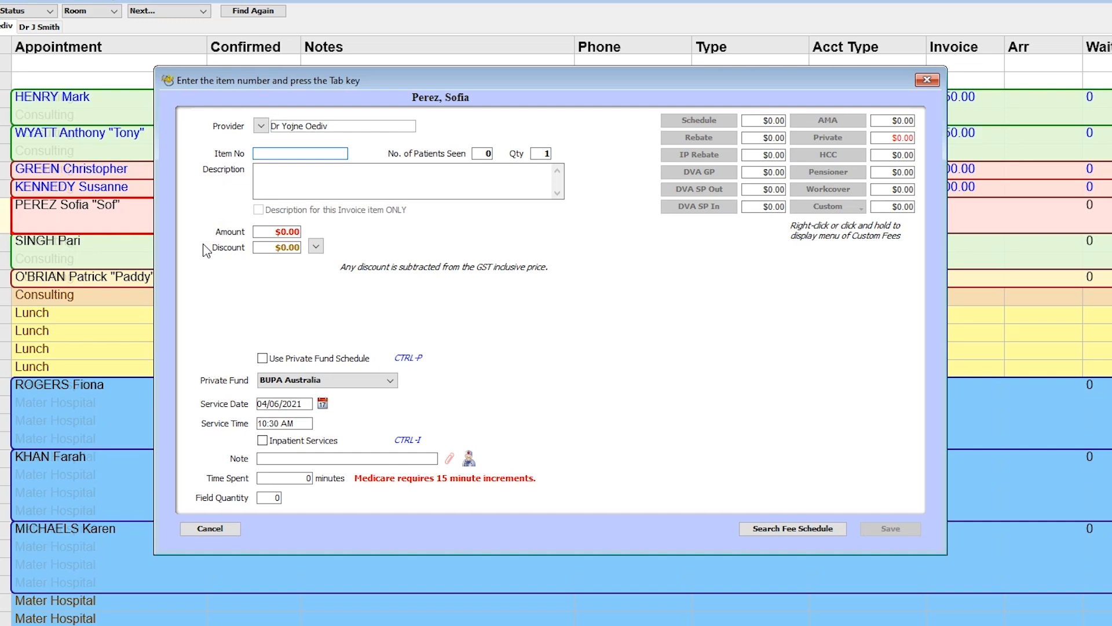
text(105)
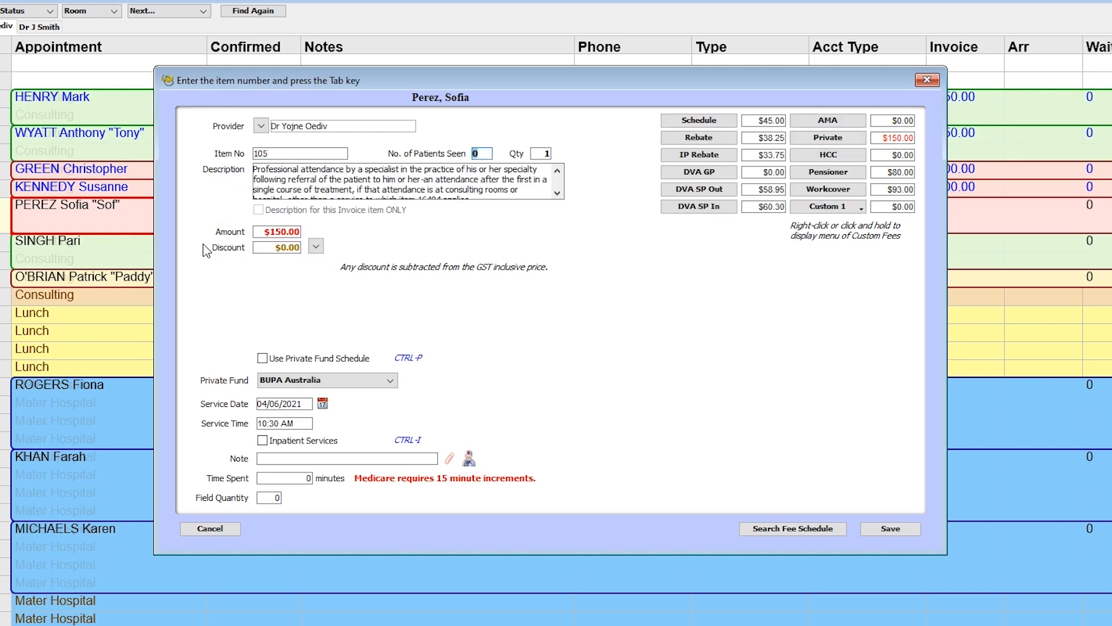
text(140)
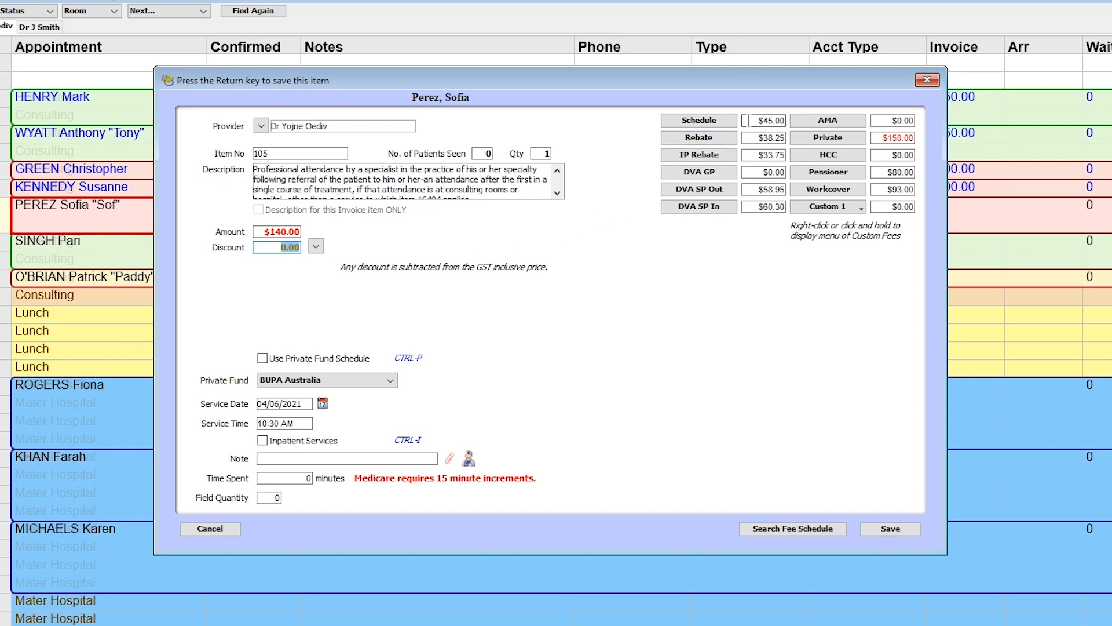
click(827, 138)
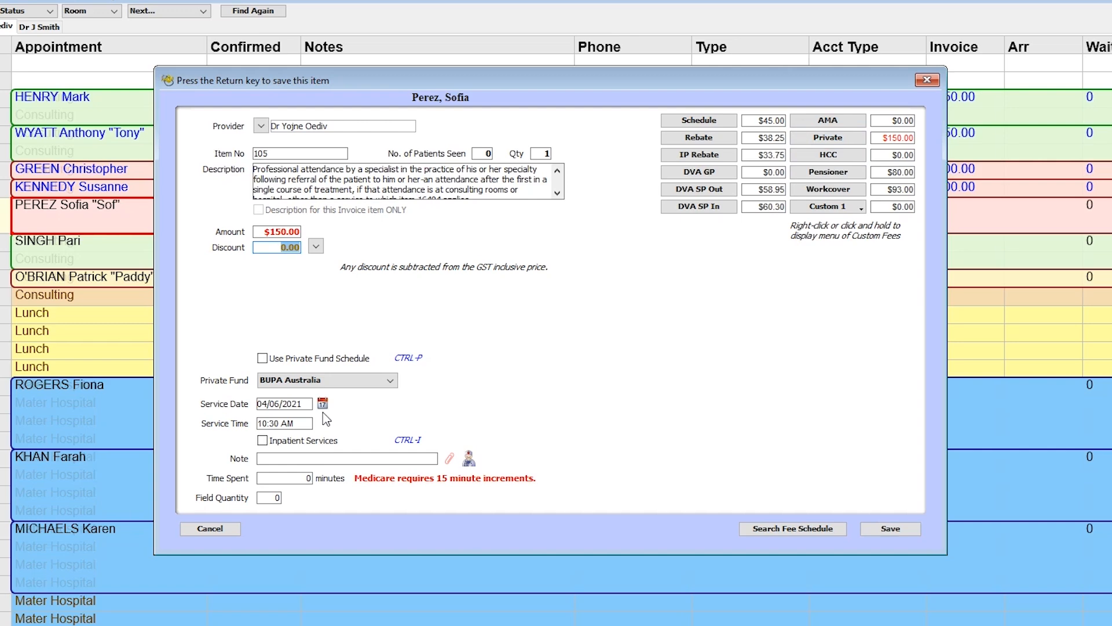
mouse_move(659, 500)
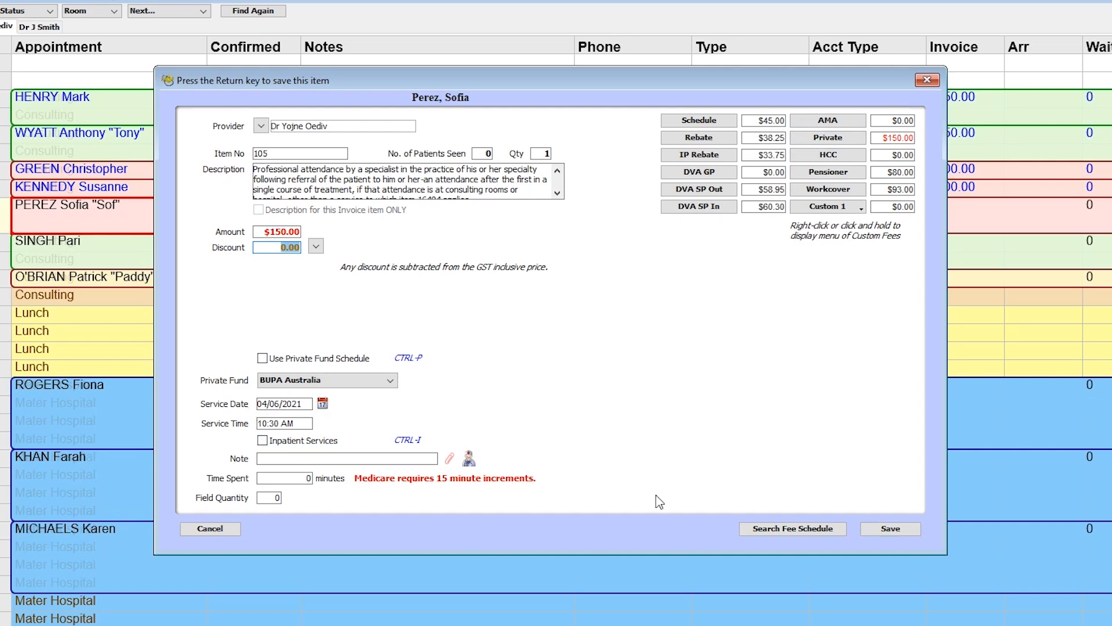
click(890, 529)
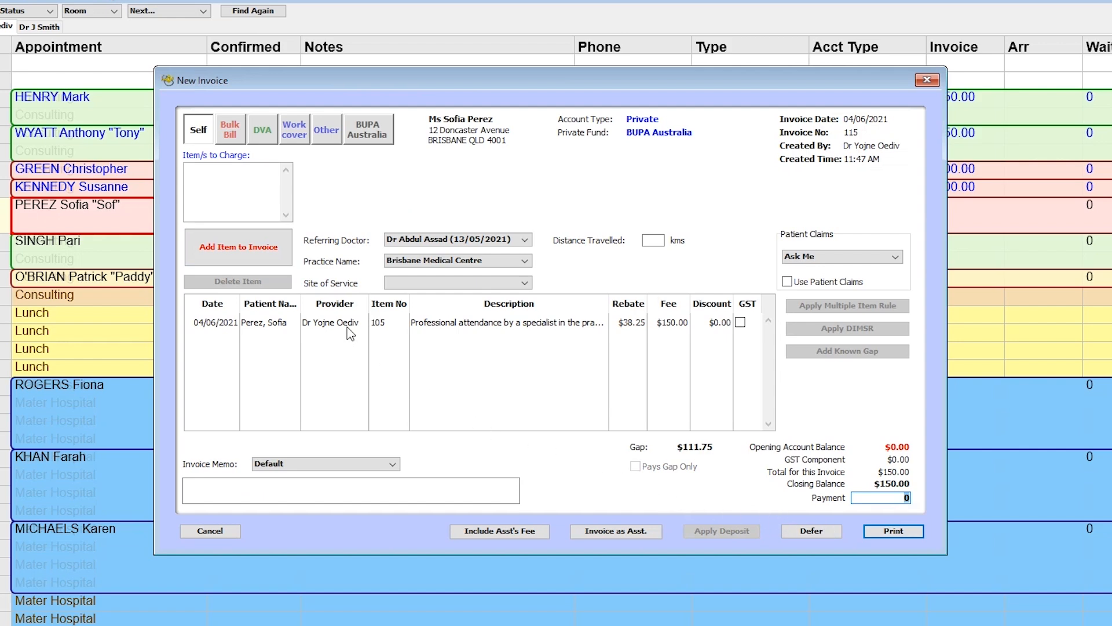
Add telehealth item 91823 ($45) to the invoice, totalling $195
click(237, 245)
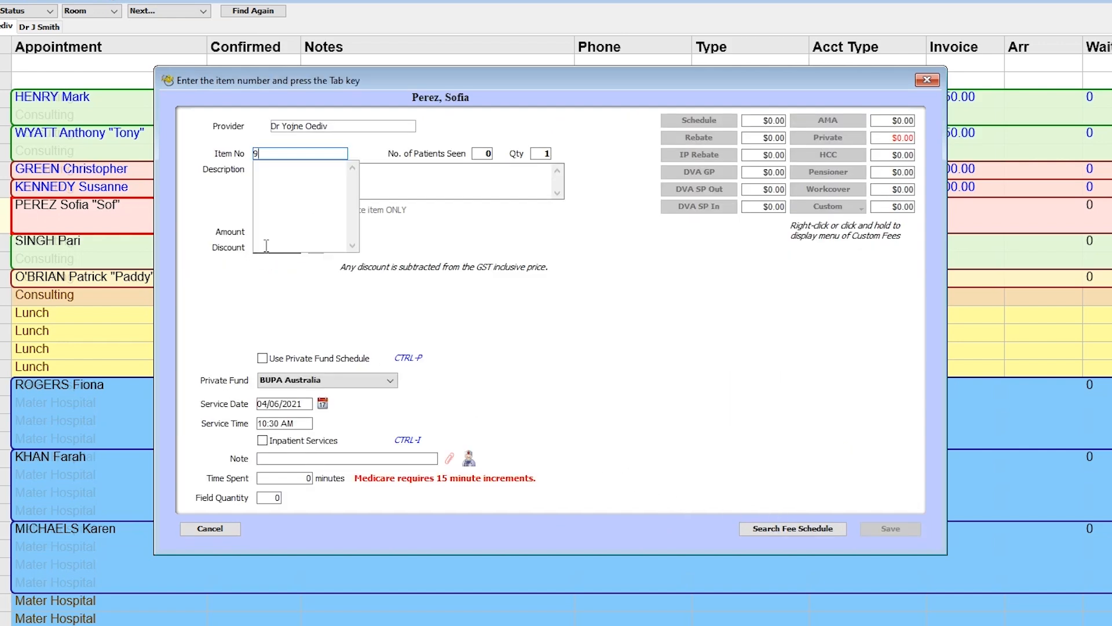
key(Tab)
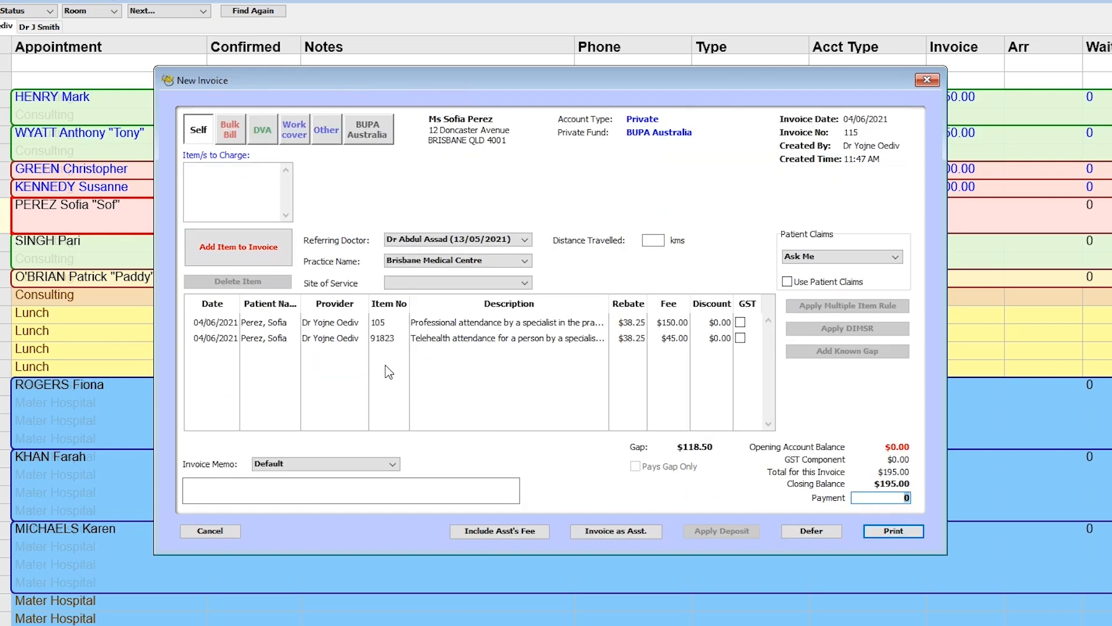
Delete item 91823, set site to Brisbane Medical Centre, enable patient claims and record $150 paid
click(238, 281)
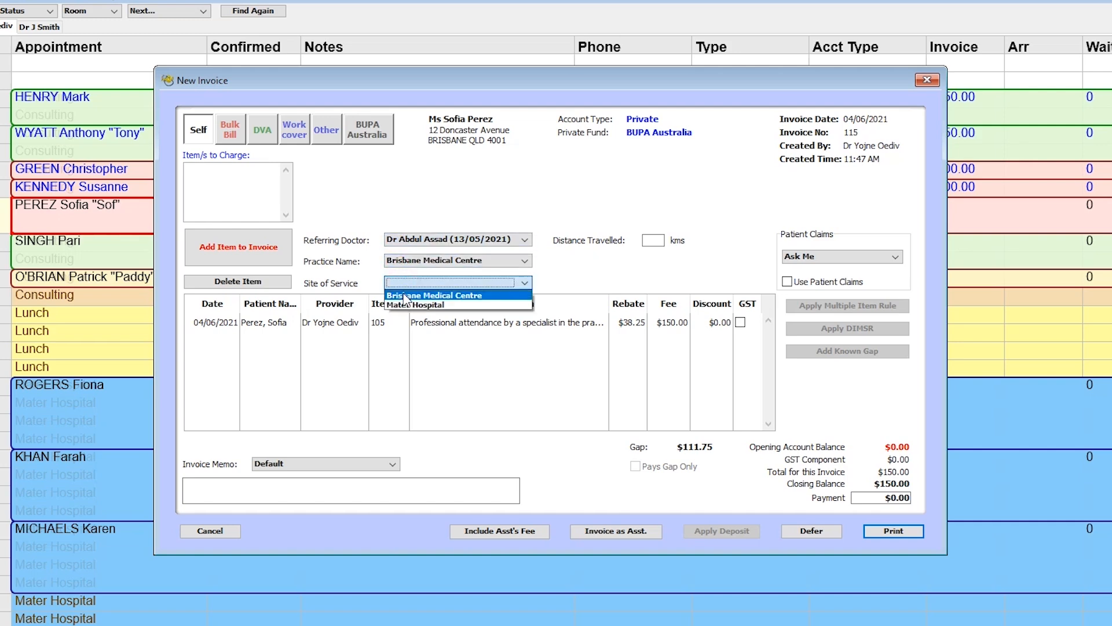
click(435, 296)
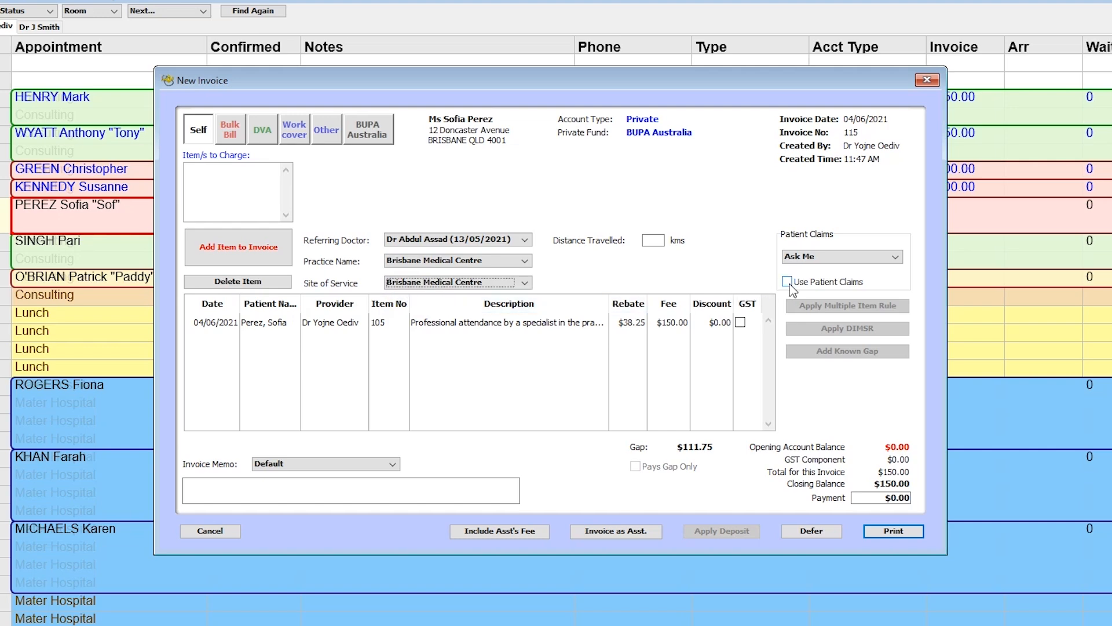
click(787, 282)
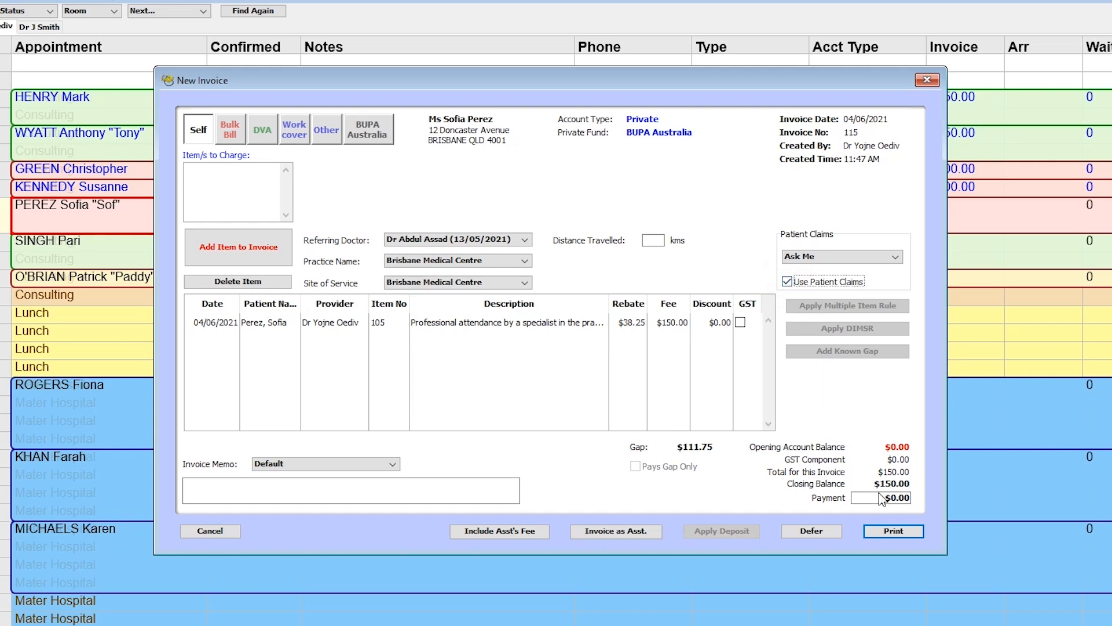
text(15)
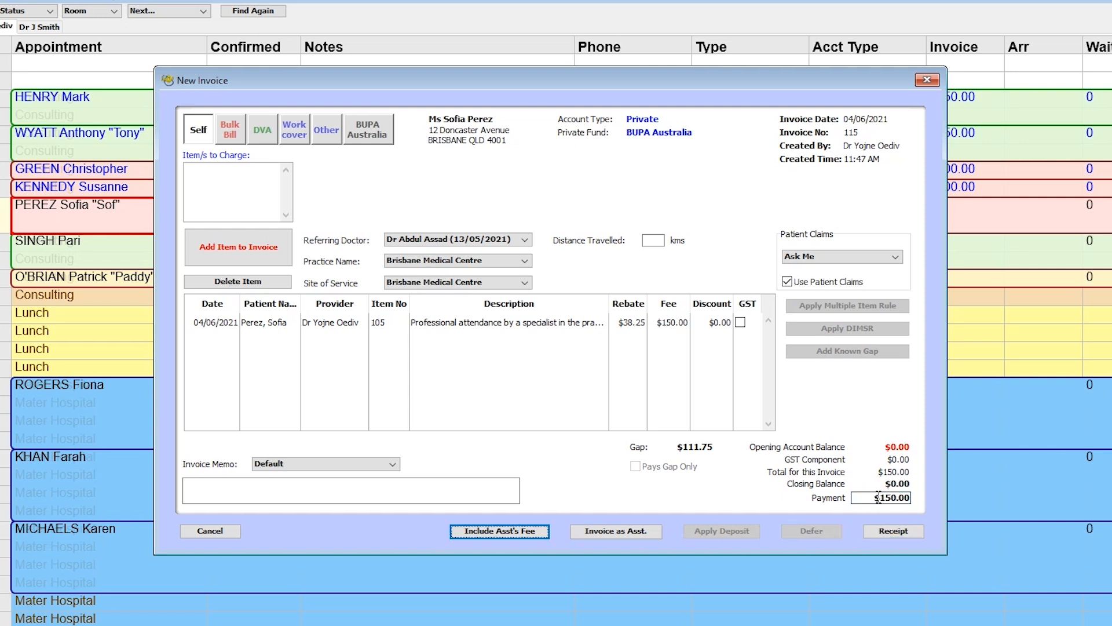
Receipt the $150 payment by EFTPOS and print the receipt
click(892, 531)
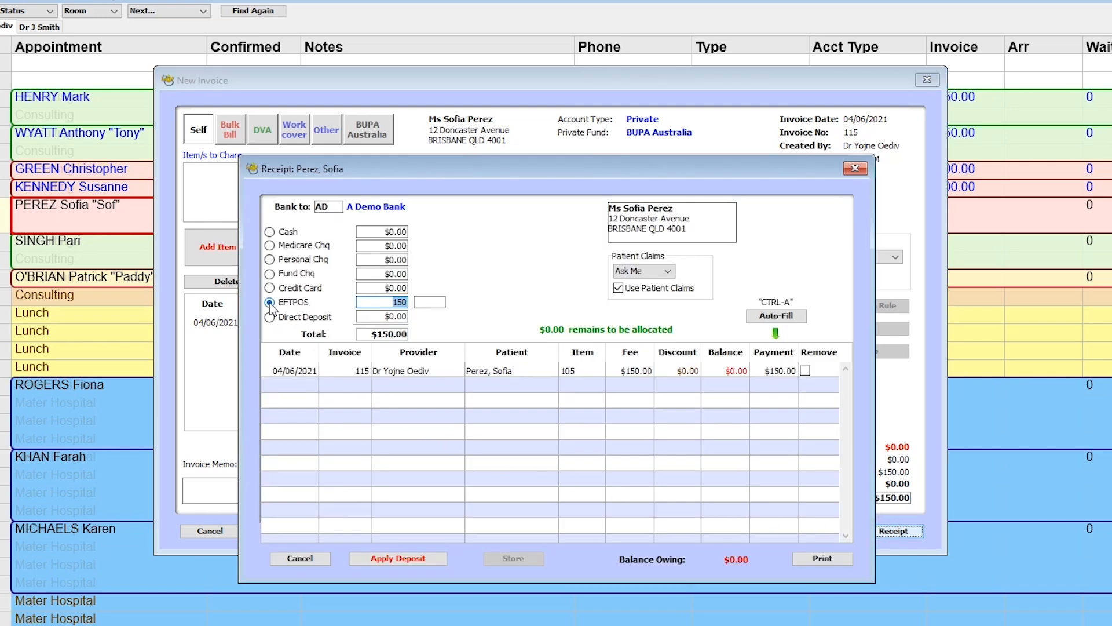
click(269, 302)
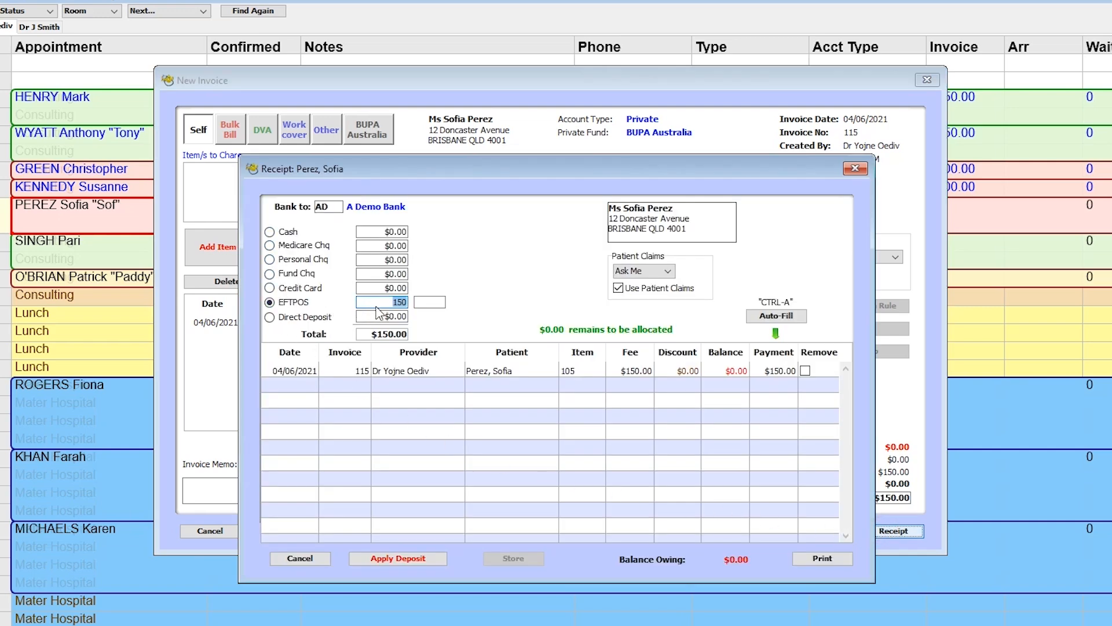
mouse_move(658, 436)
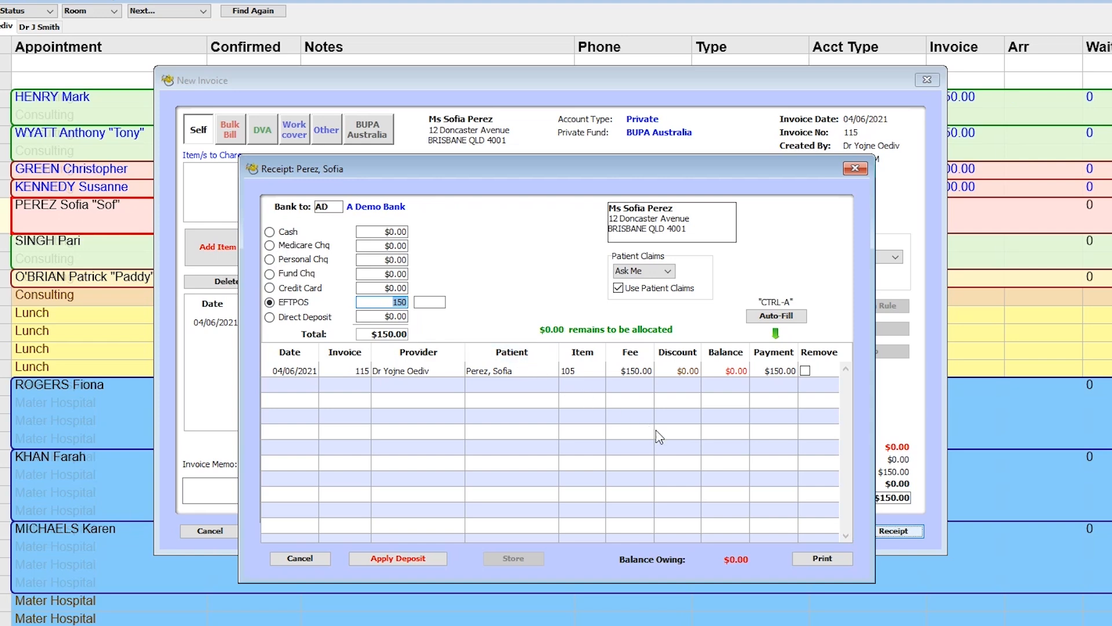
click(821, 558)
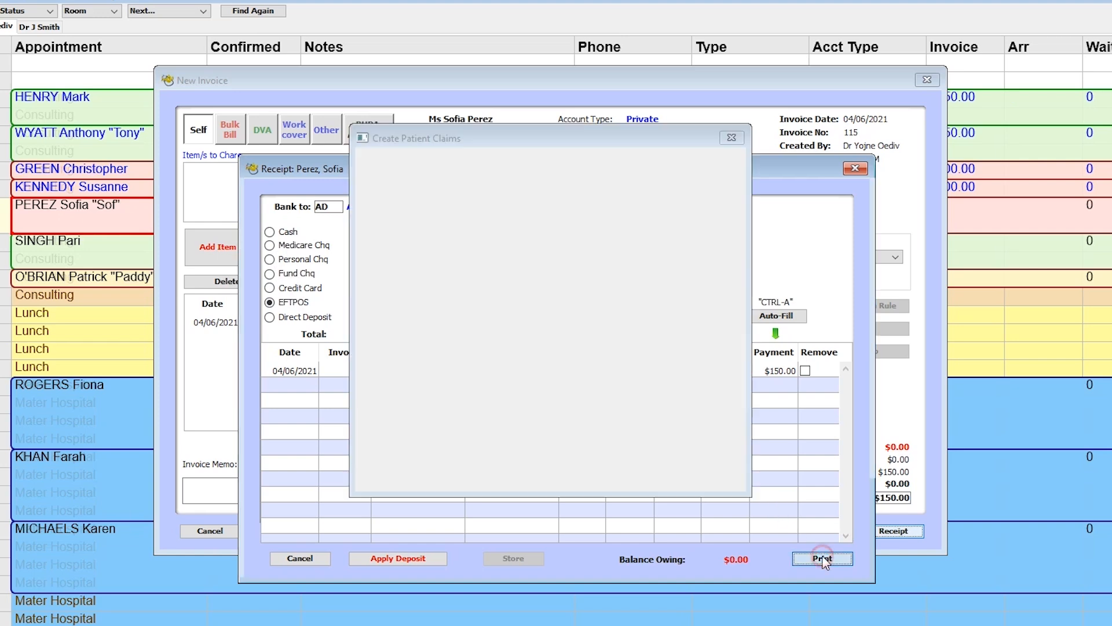
click(823, 558)
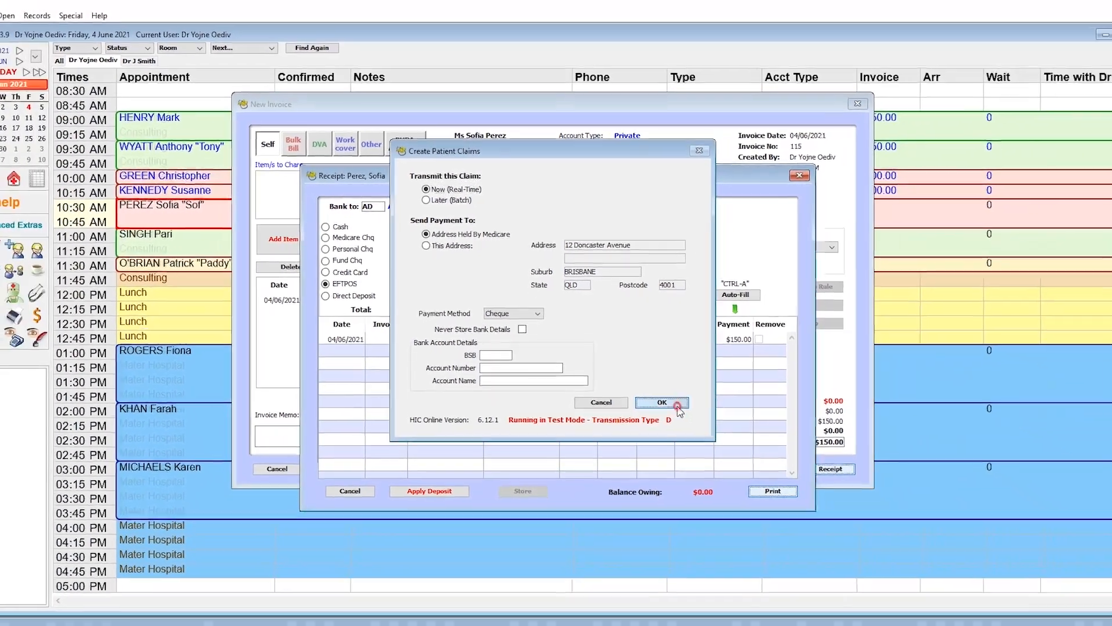
click(662, 402)
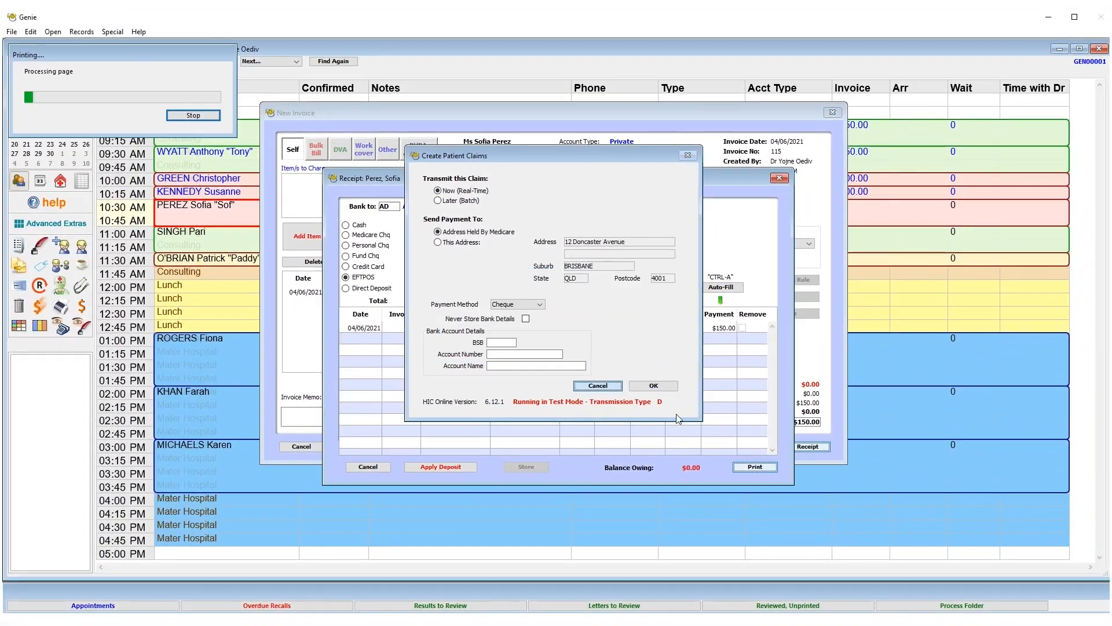
click(651, 385)
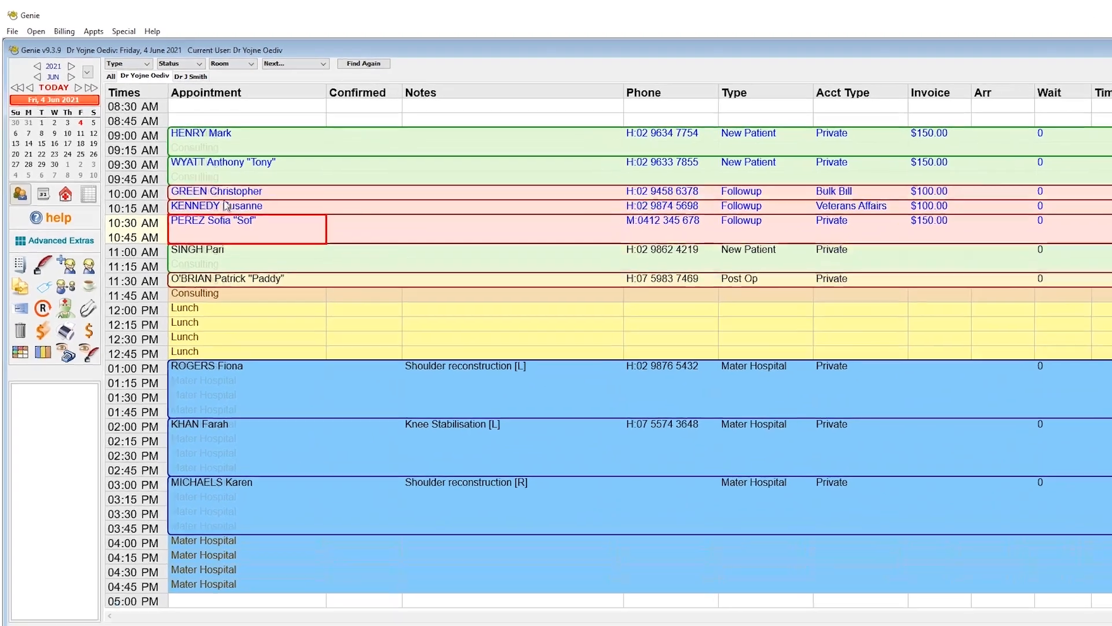
click(42, 30)
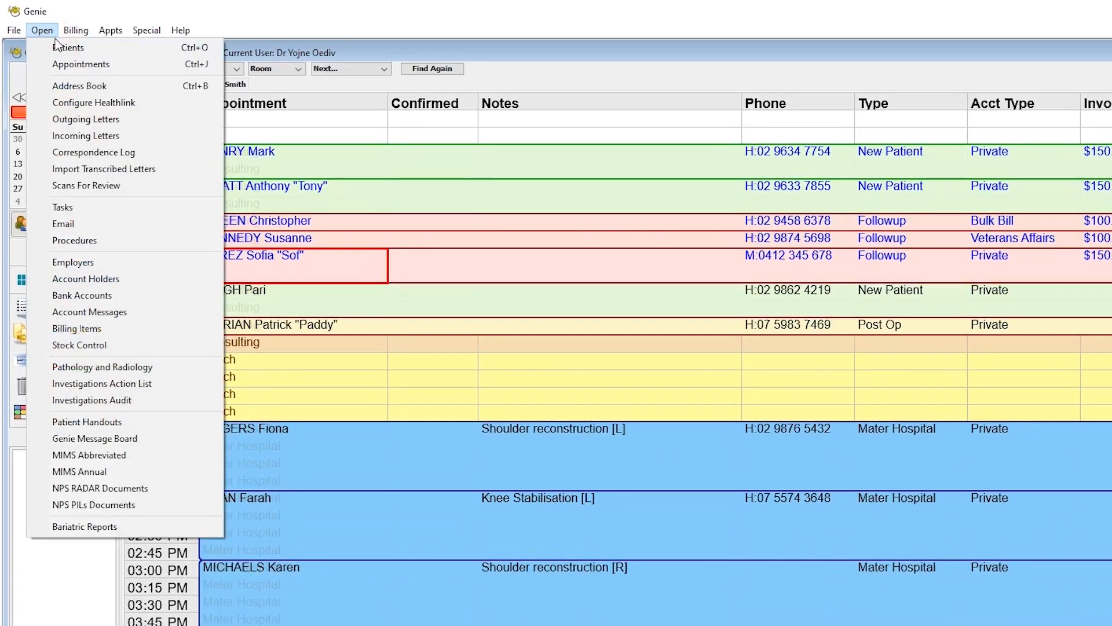
click(68, 47)
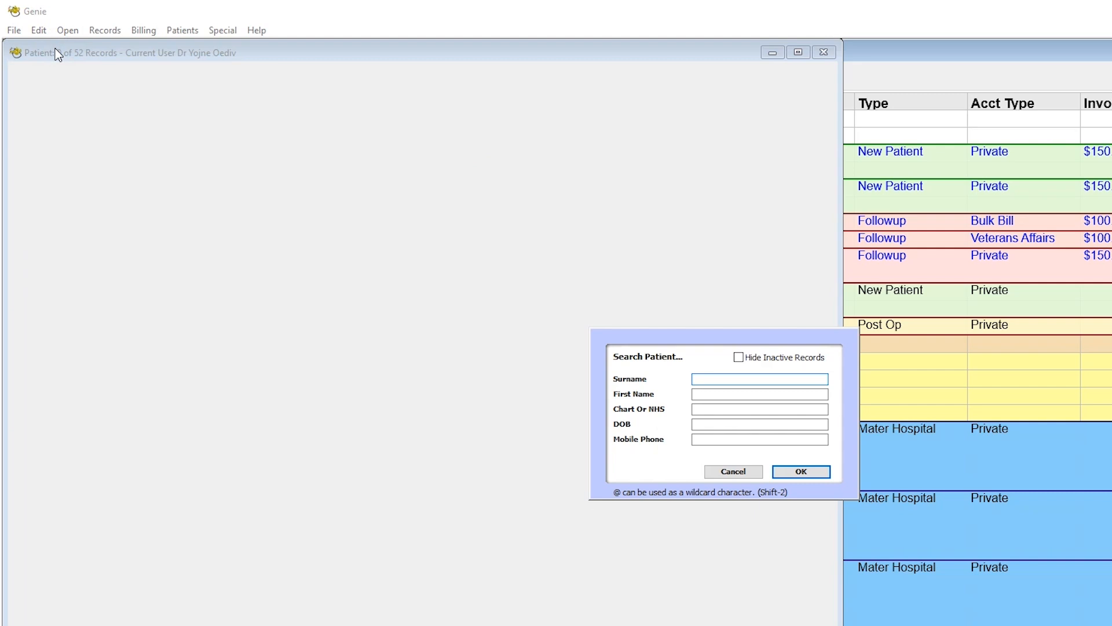
text(sof)
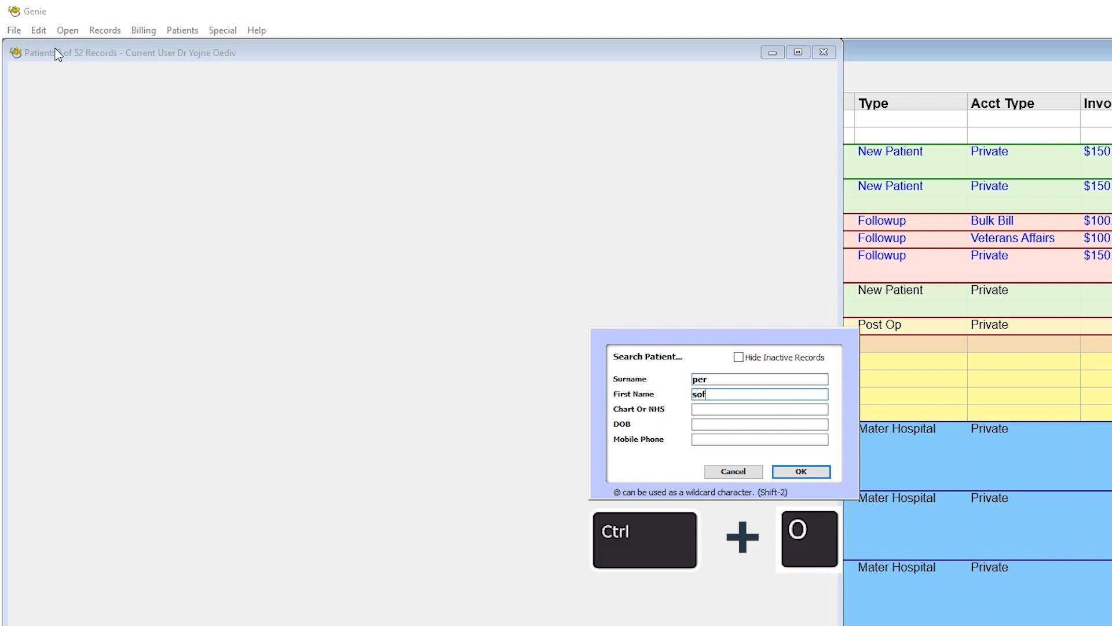
click(801, 471)
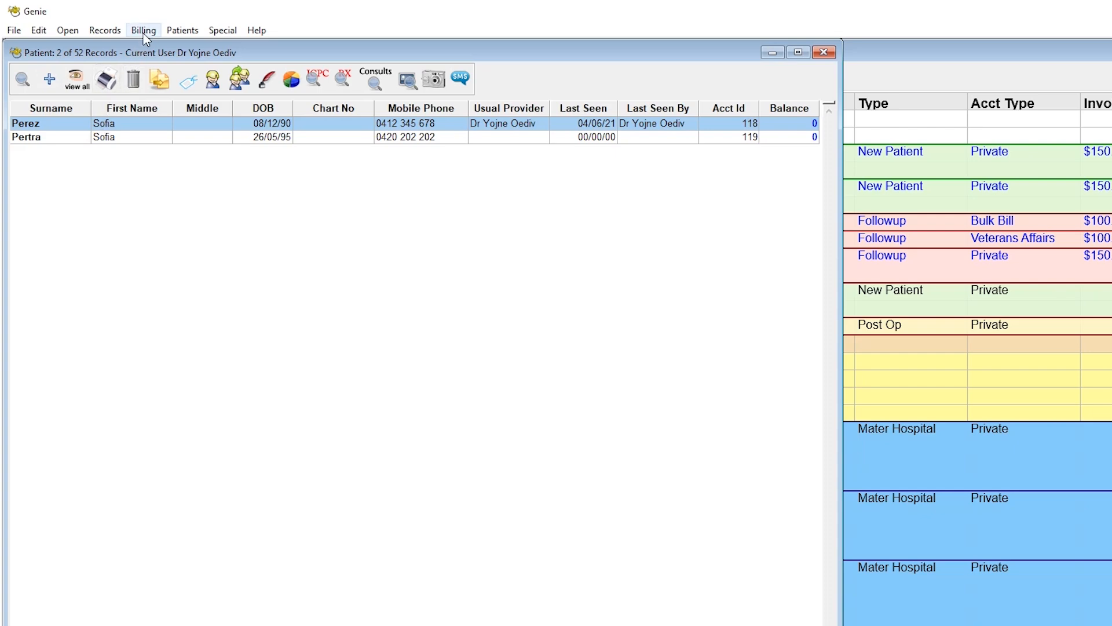
click(144, 30)
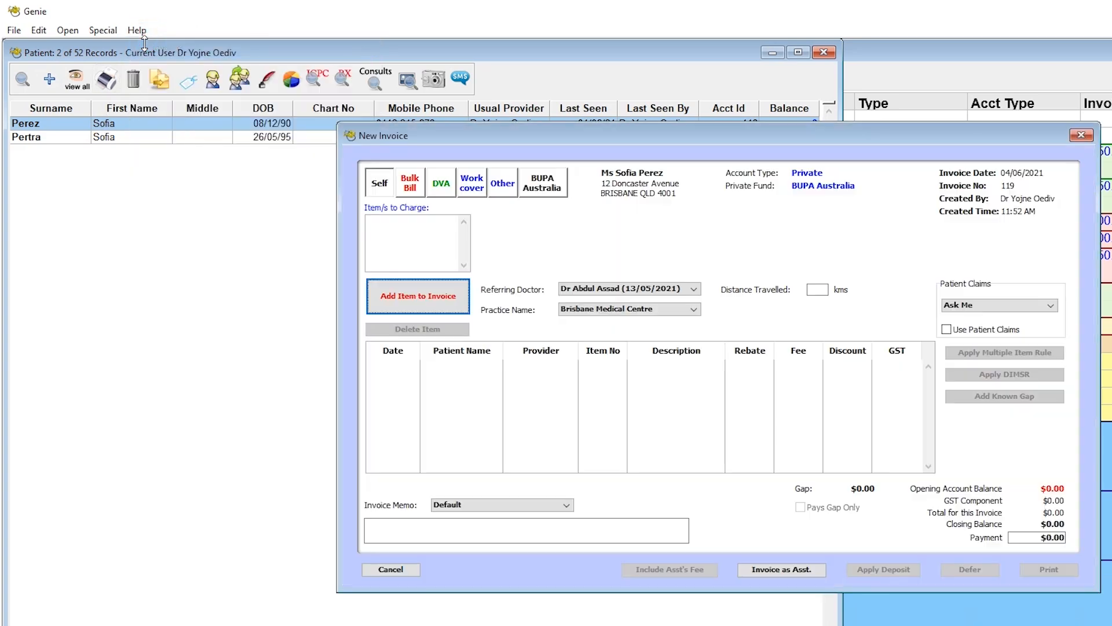
click(417, 295)
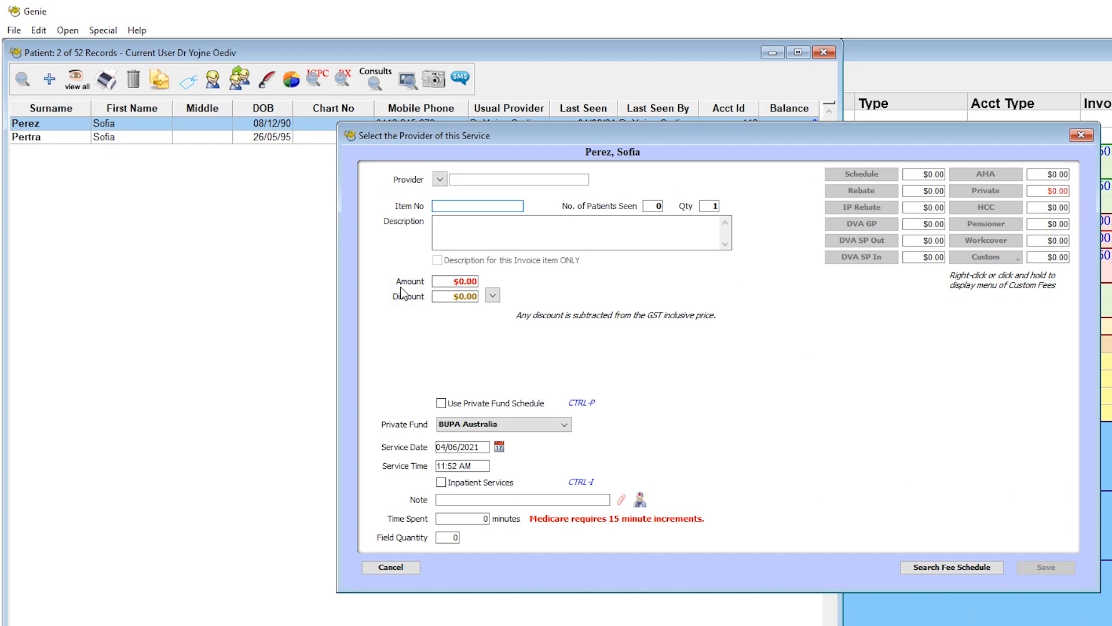
text(105)
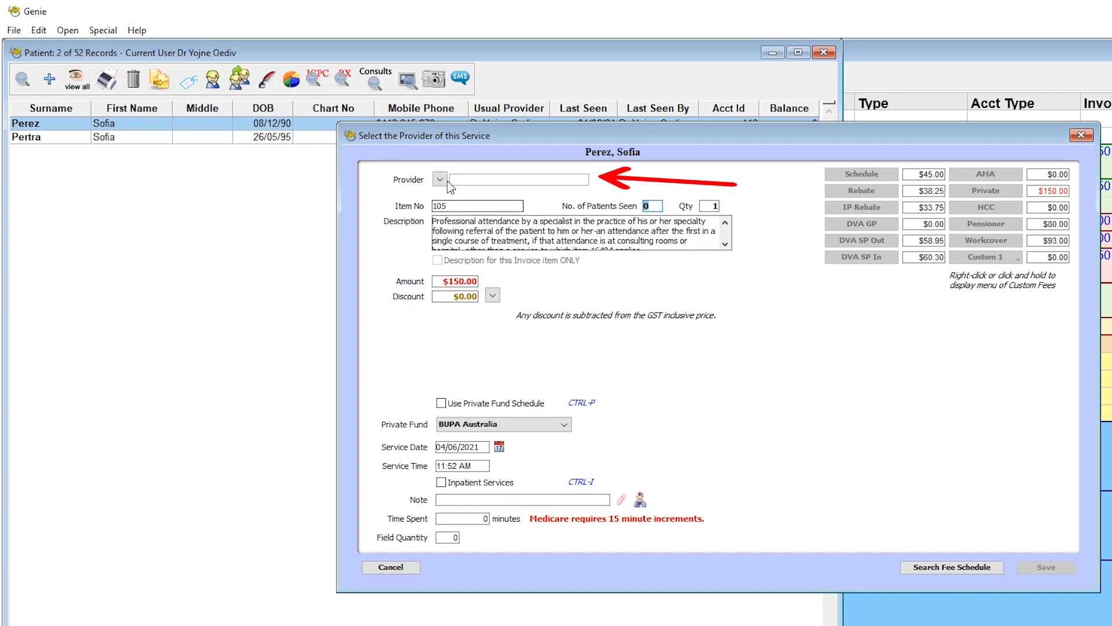